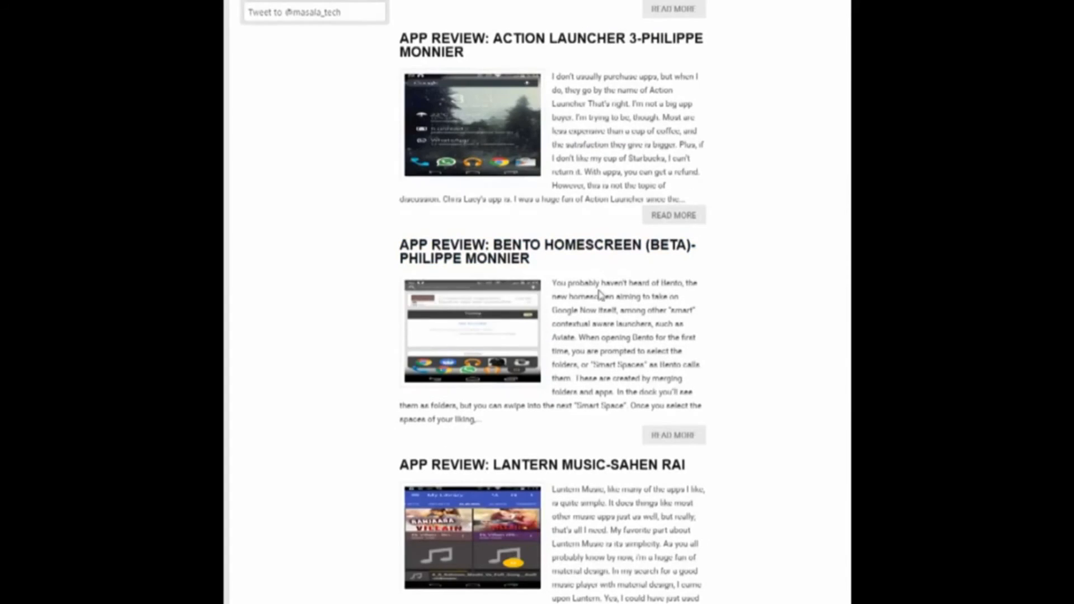
Step: Open the full 'App Review: Bento Homescreen (Beta)' article by Philippe Monnier
click(672, 435)
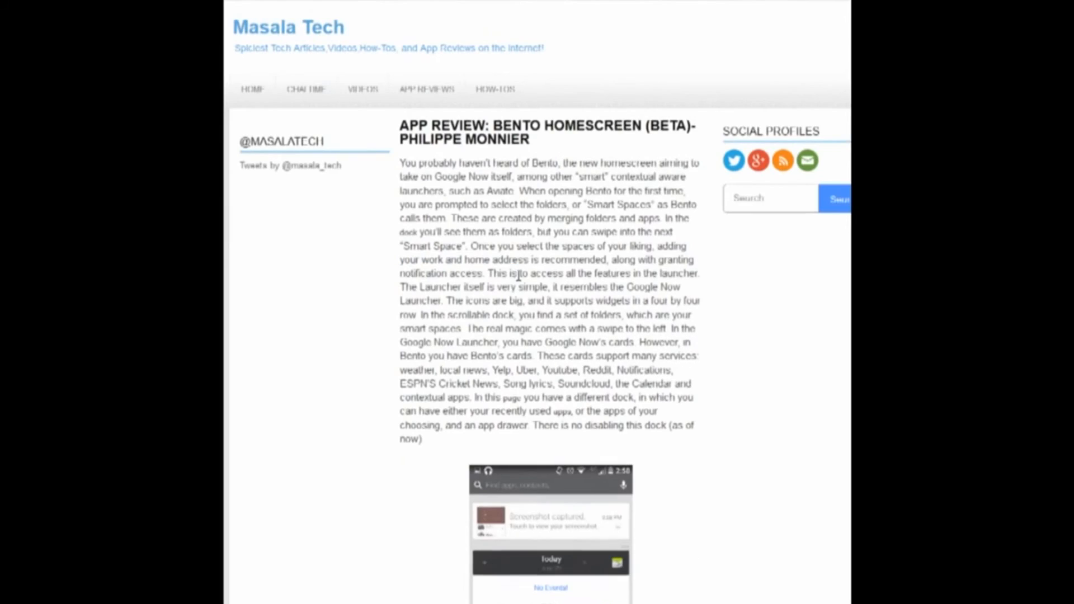